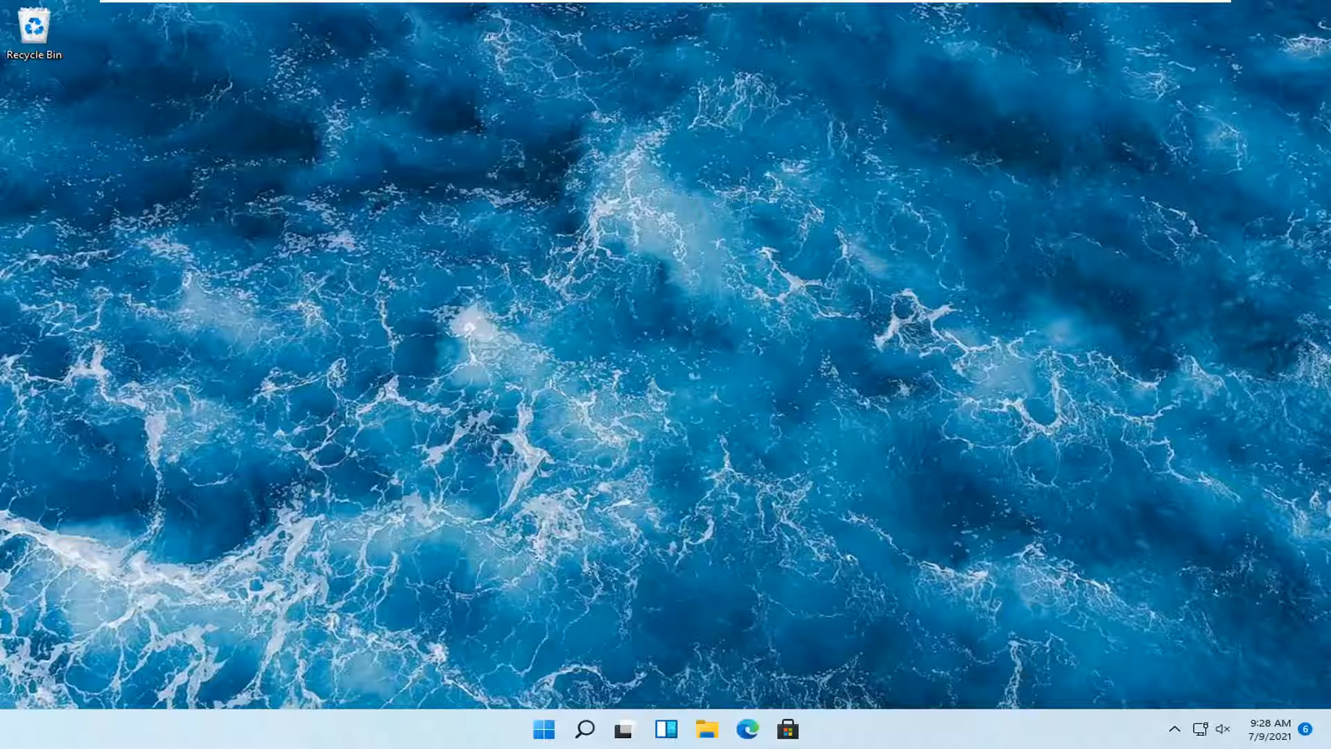
mouse_move(552, 526)
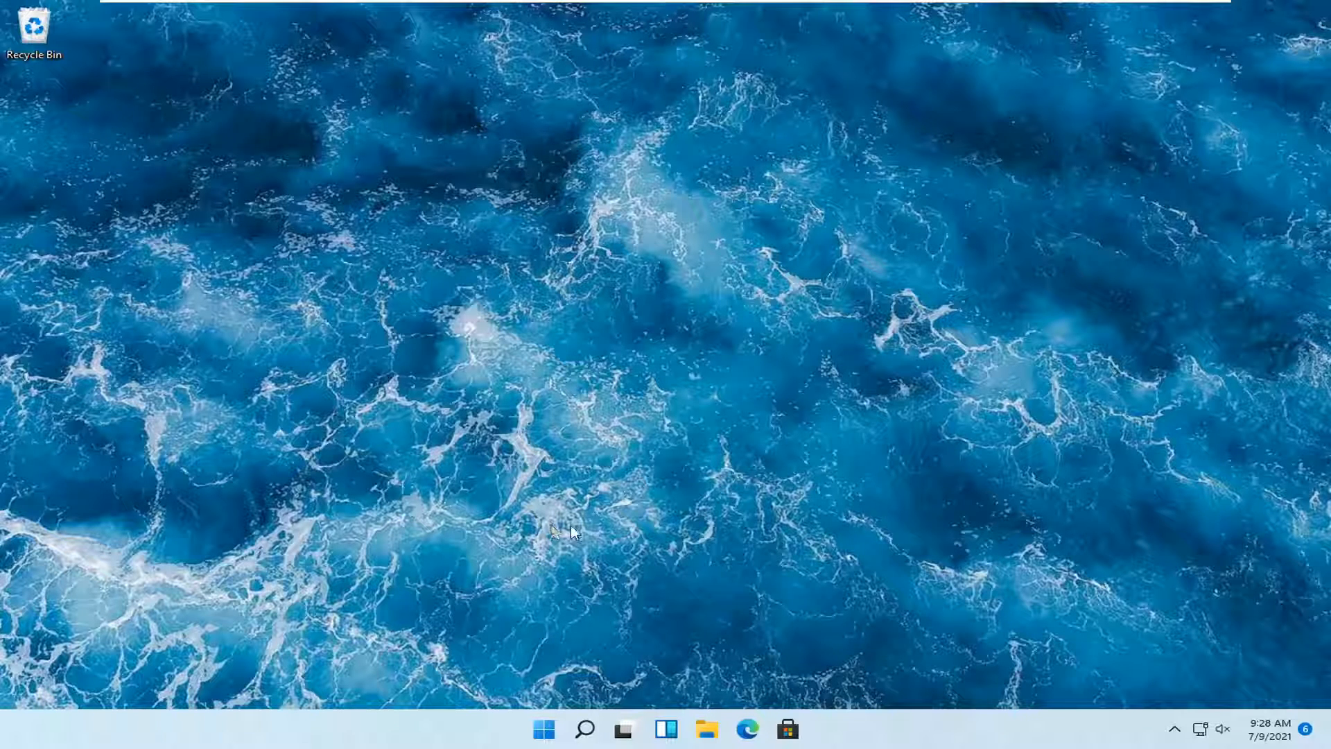
mouse_move(544, 728)
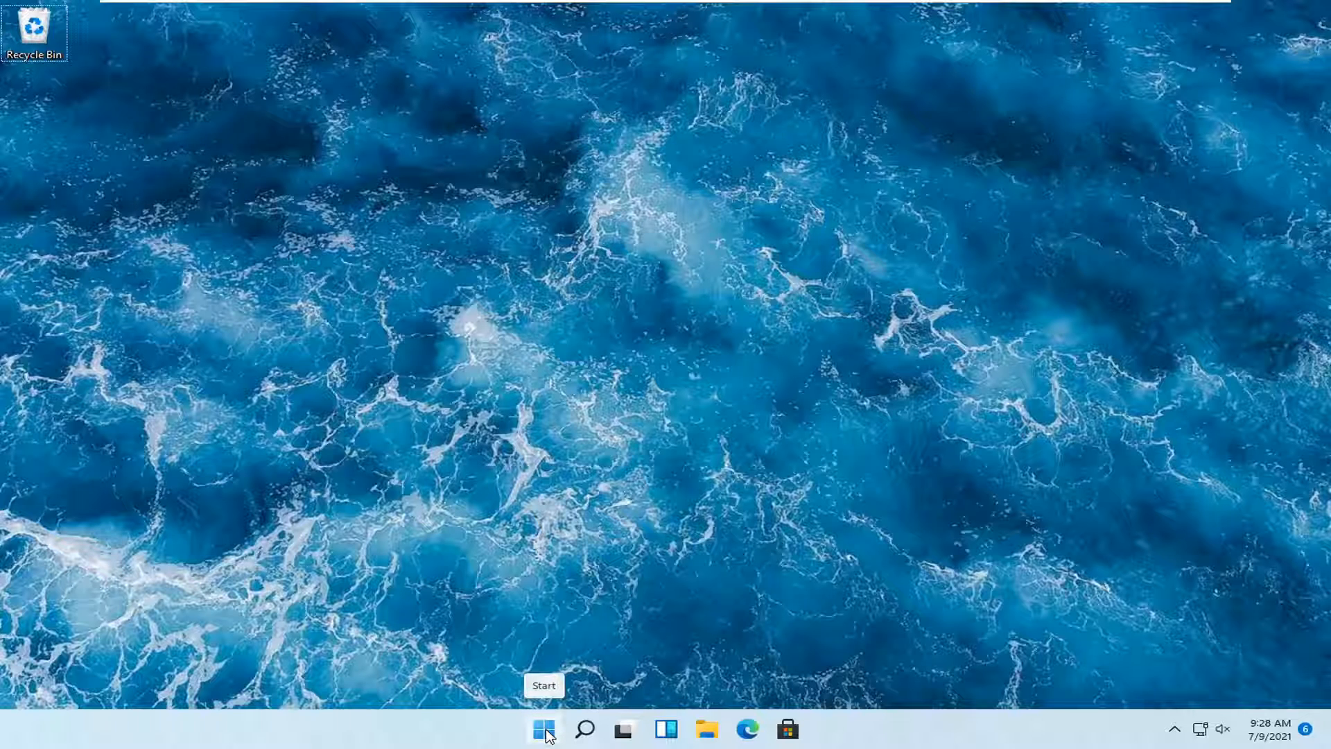
Open Settings from the Start context menu and reach Troubleshoot's Other troubleshooters list
right_click(543, 728)
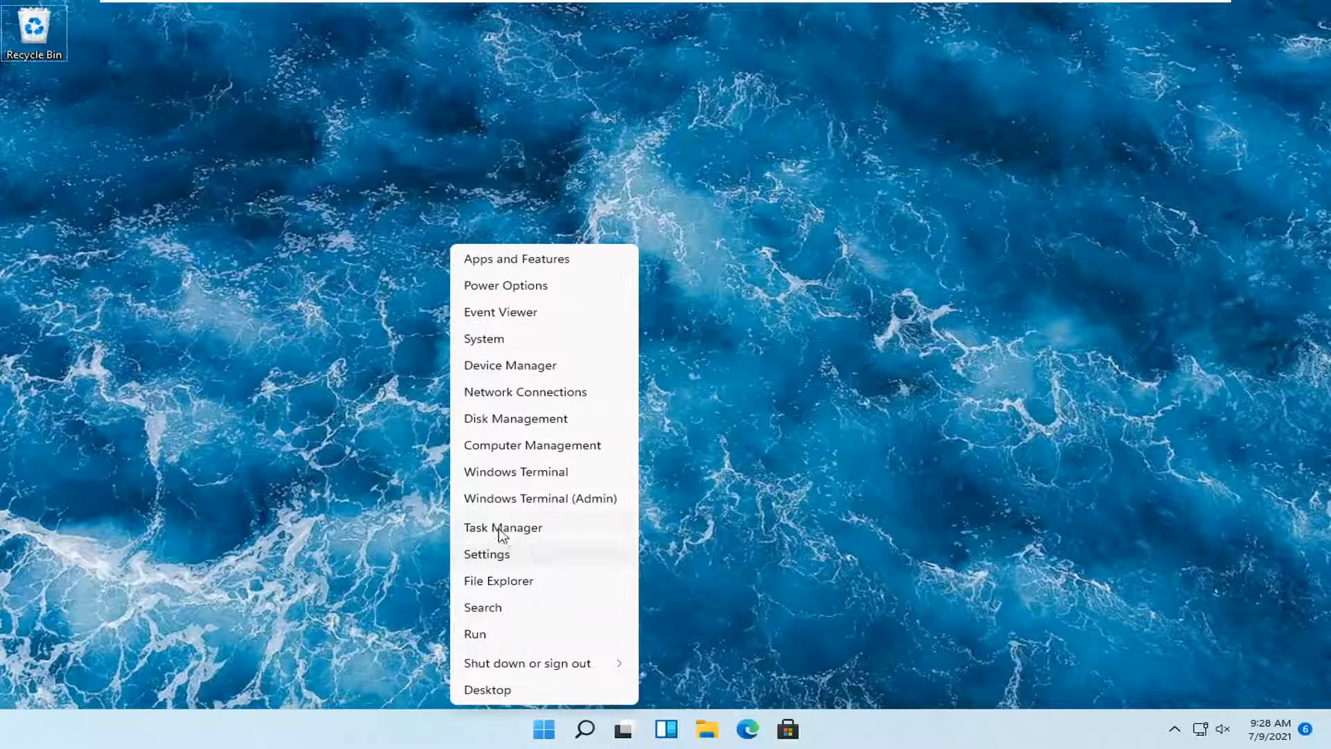
mouse_move(488, 560)
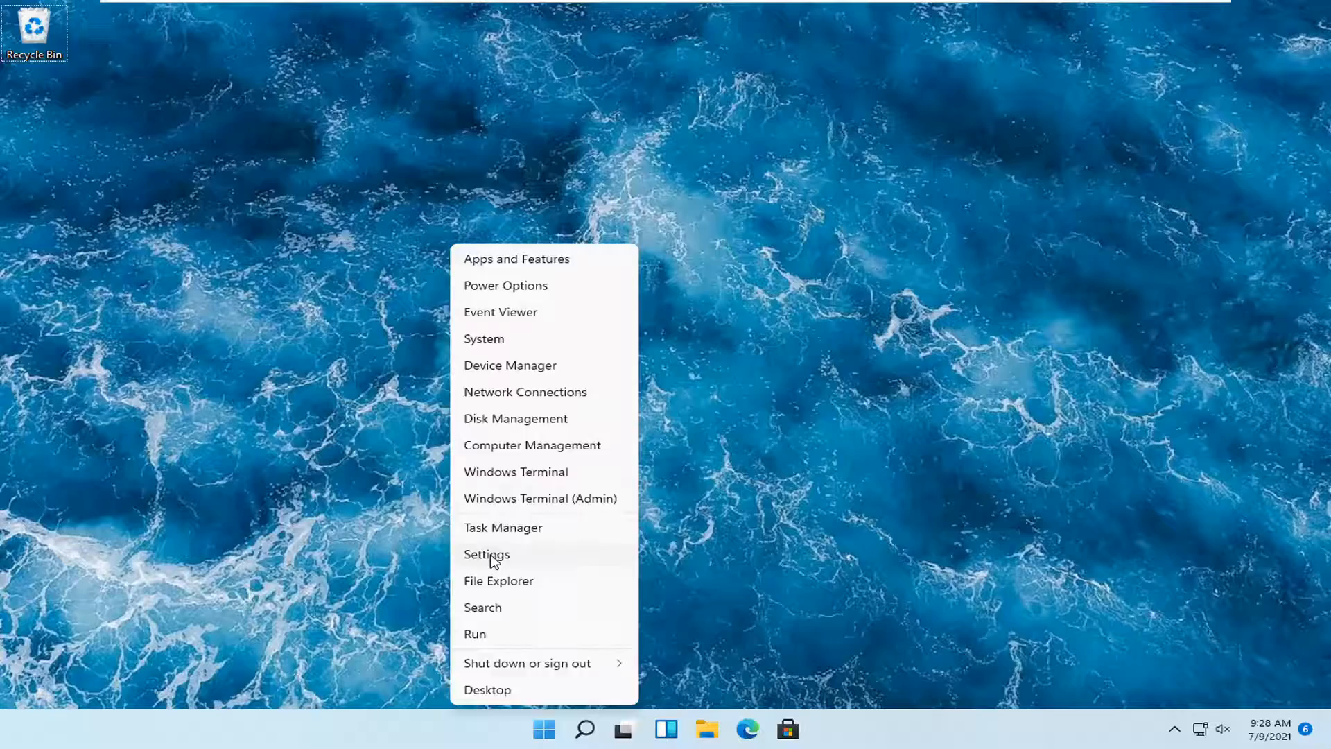
click(486, 553)
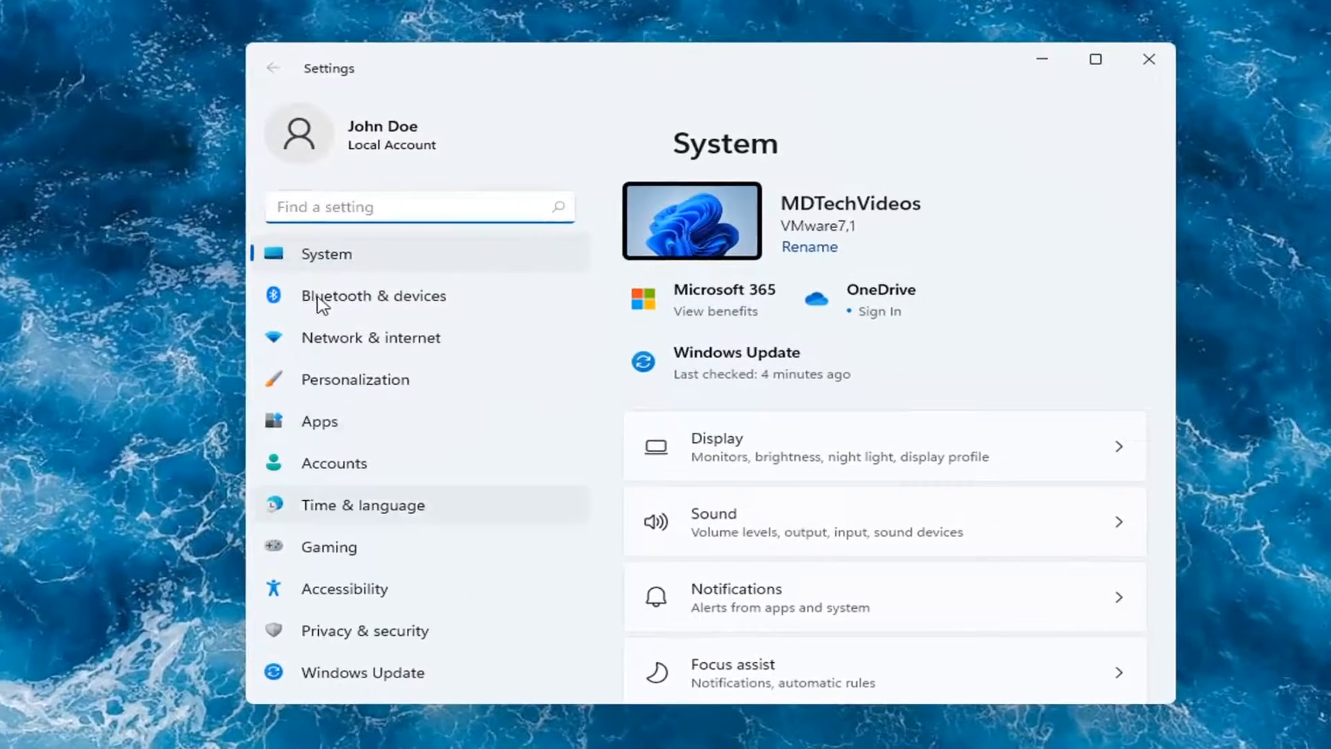
scroll(down, 3)
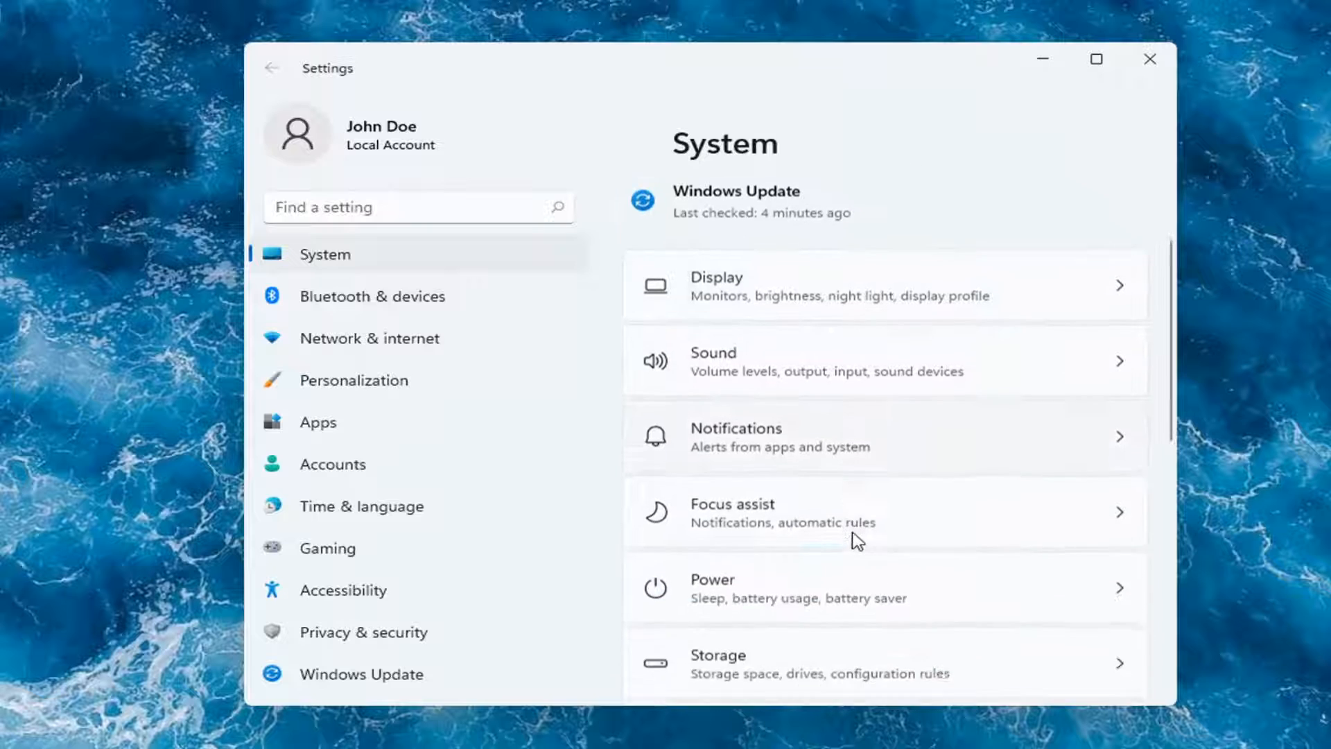
scroll(down, 3)
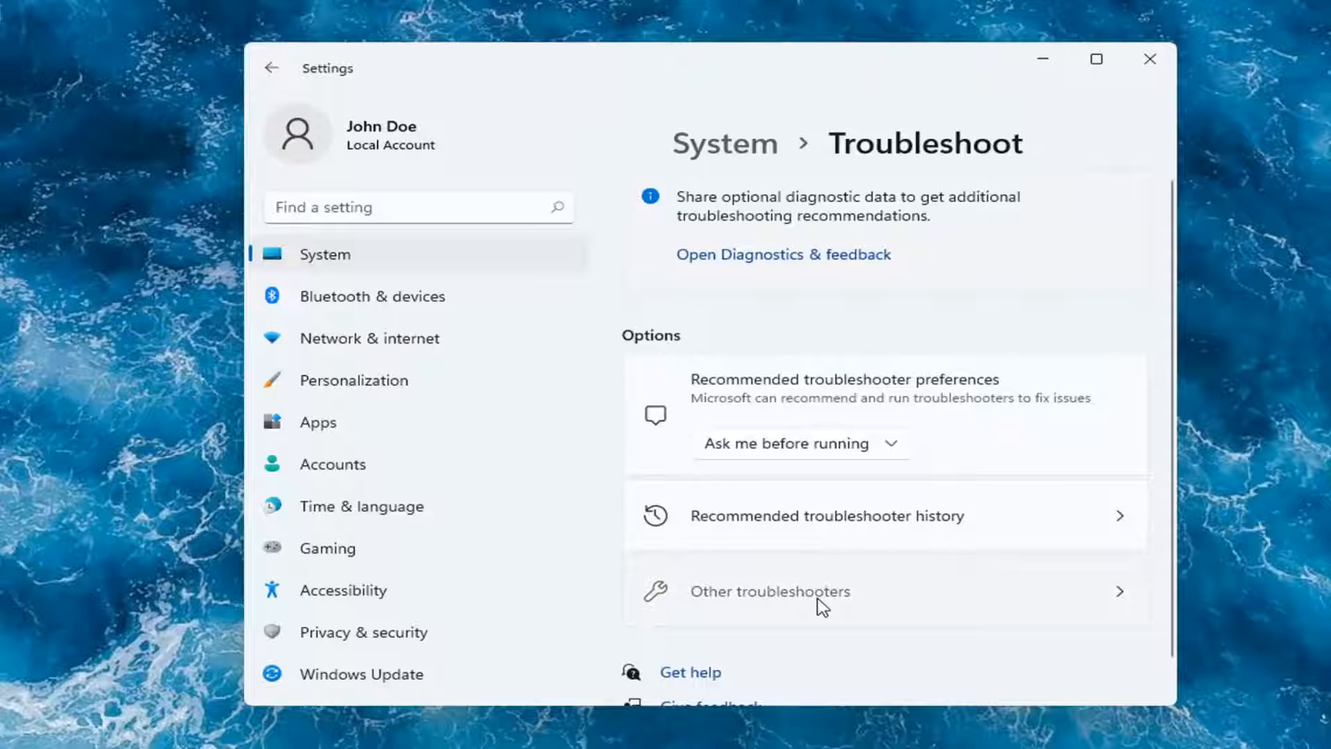
click(768, 592)
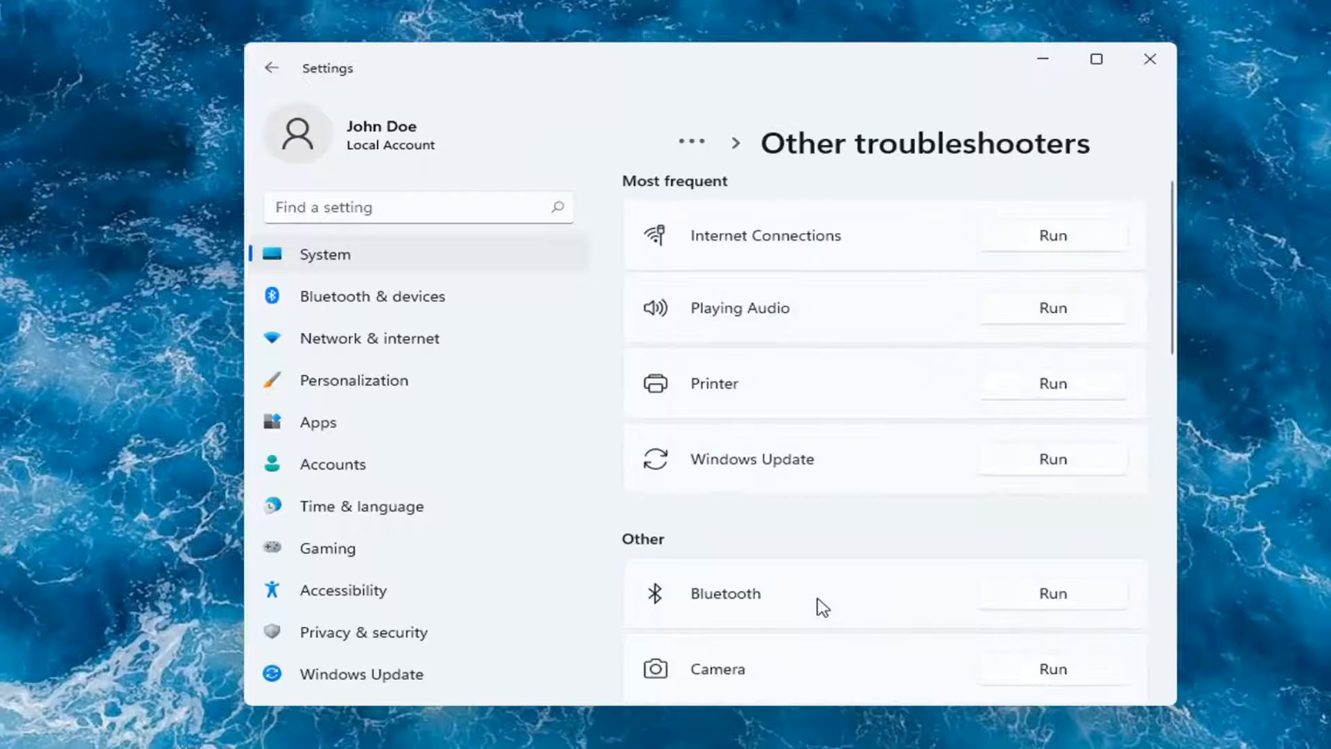
mouse_move(692, 383)
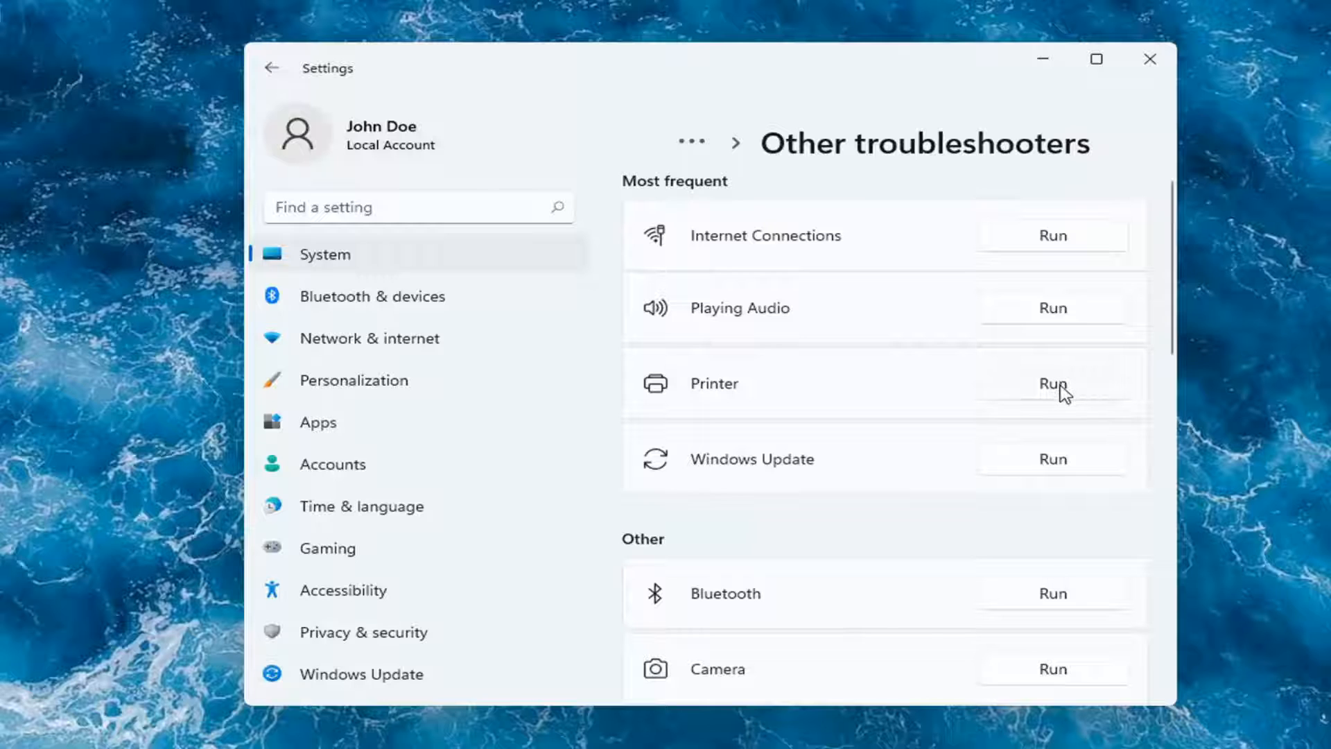
Run the Printer troubleshooter and close it after it finds no identifiable problem
click(1051, 382)
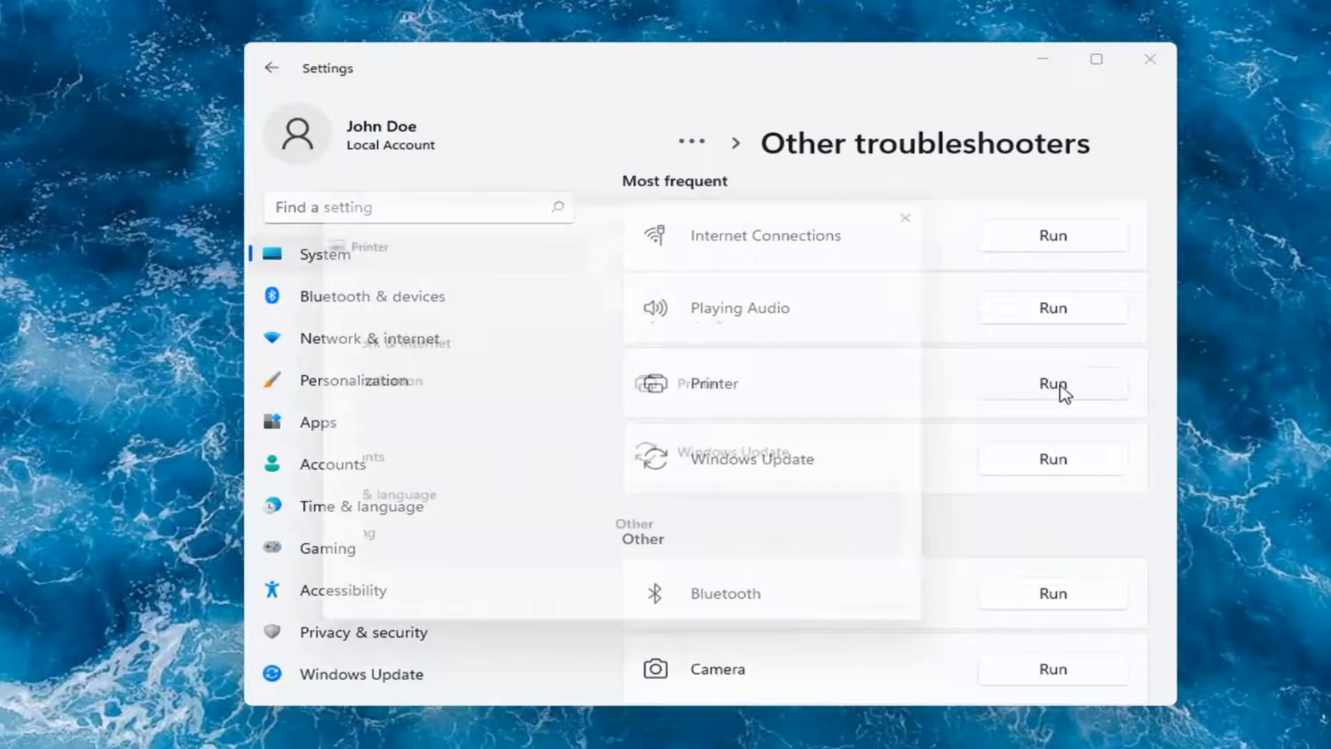
click(1051, 382)
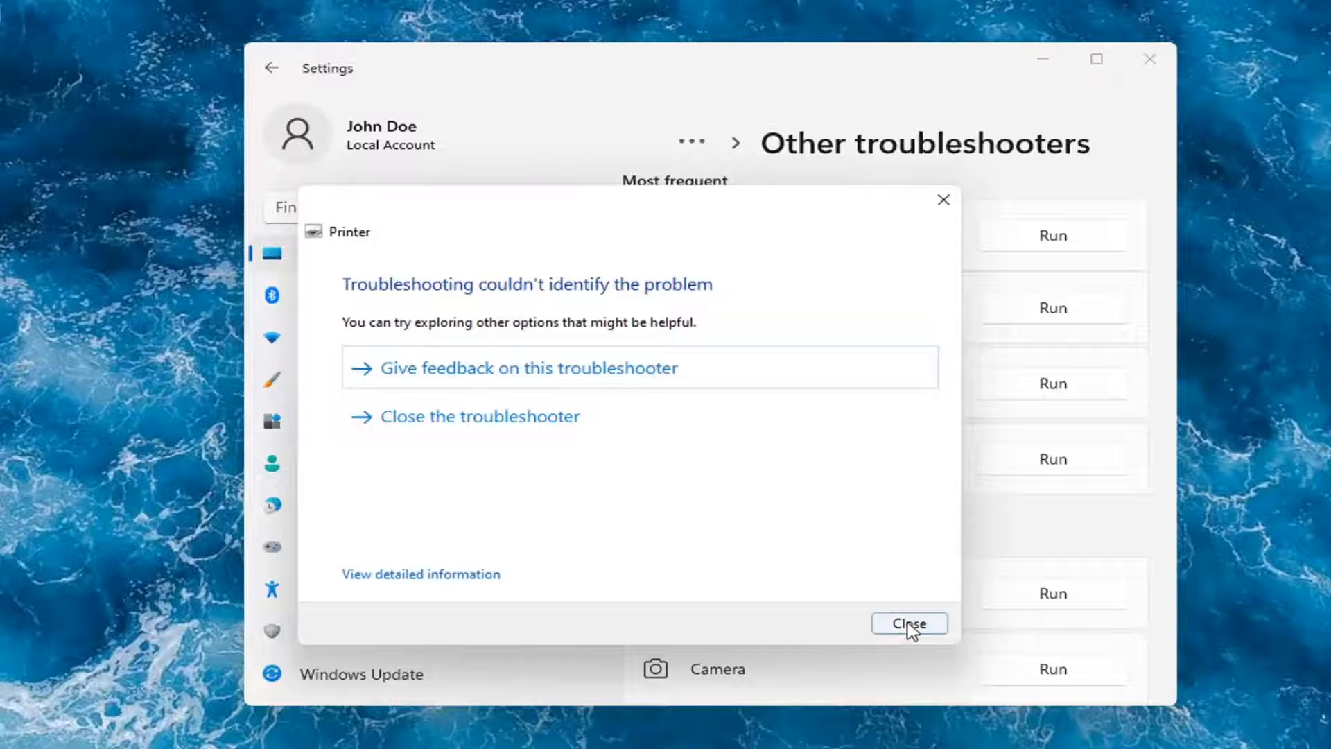
click(907, 623)
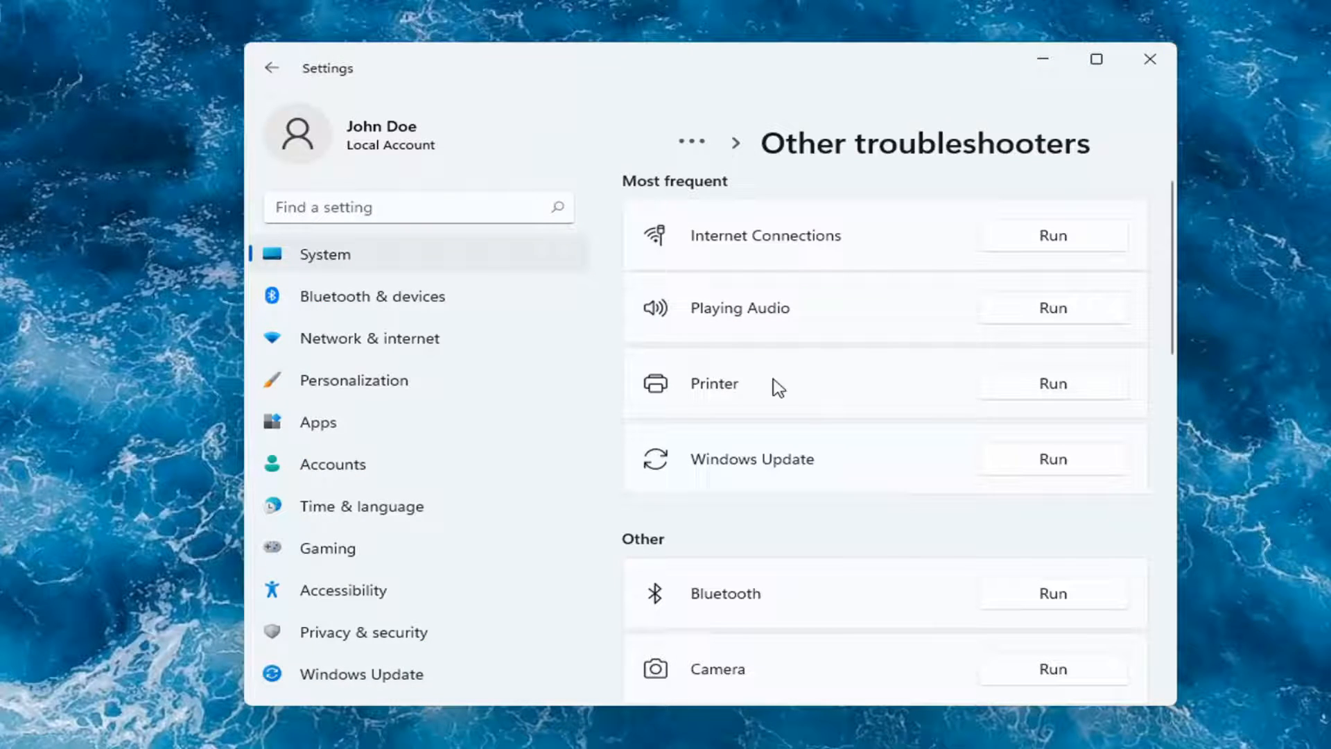
mouse_move(754, 377)
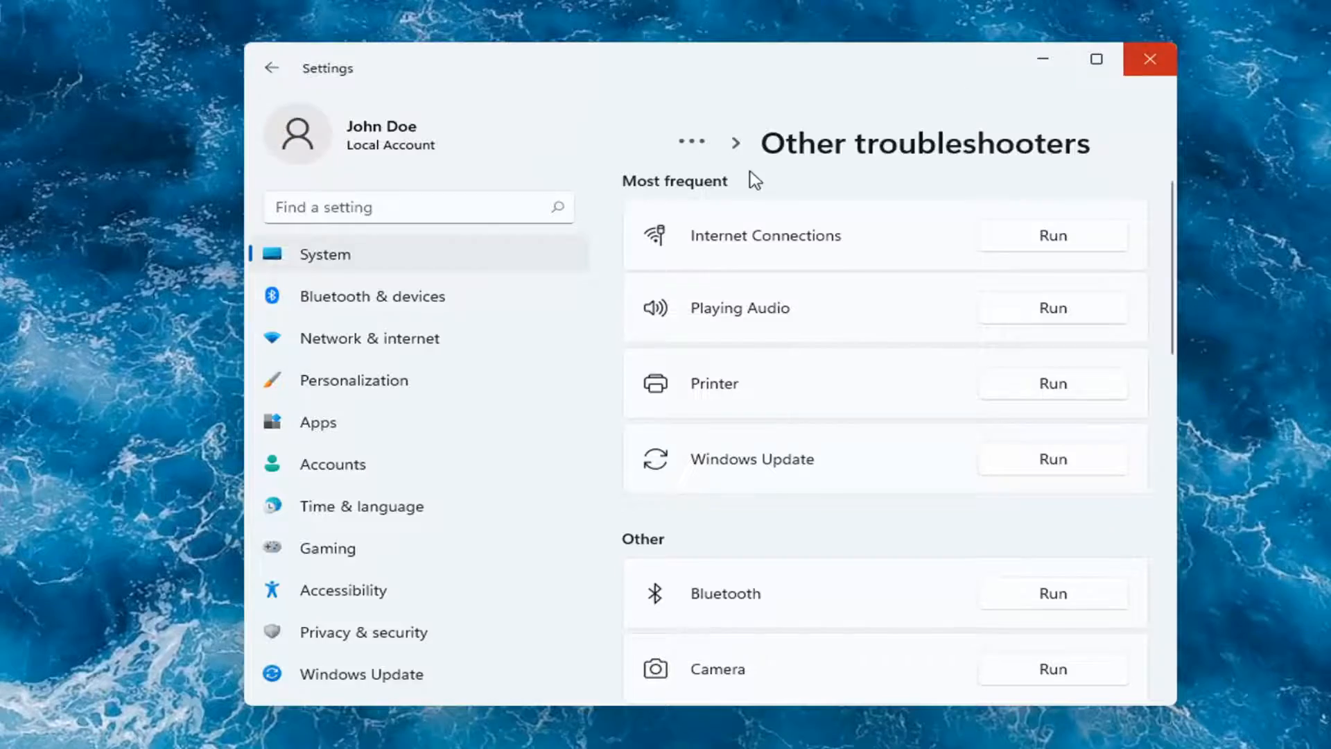
Close the Windows Settings window
click(1150, 58)
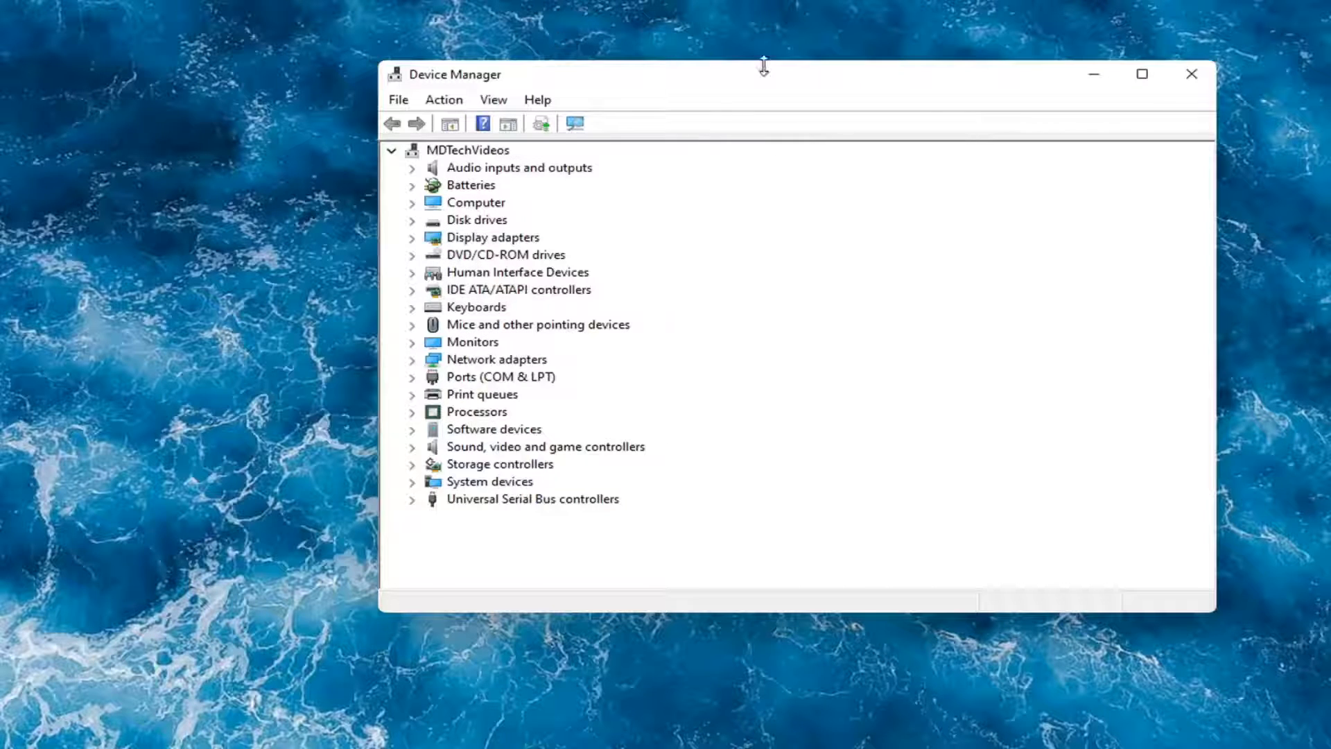
Expand Print queues in Device Manager and bring up Microsoft Print to PDF's context menu
drag(762, 74, 667, 75)
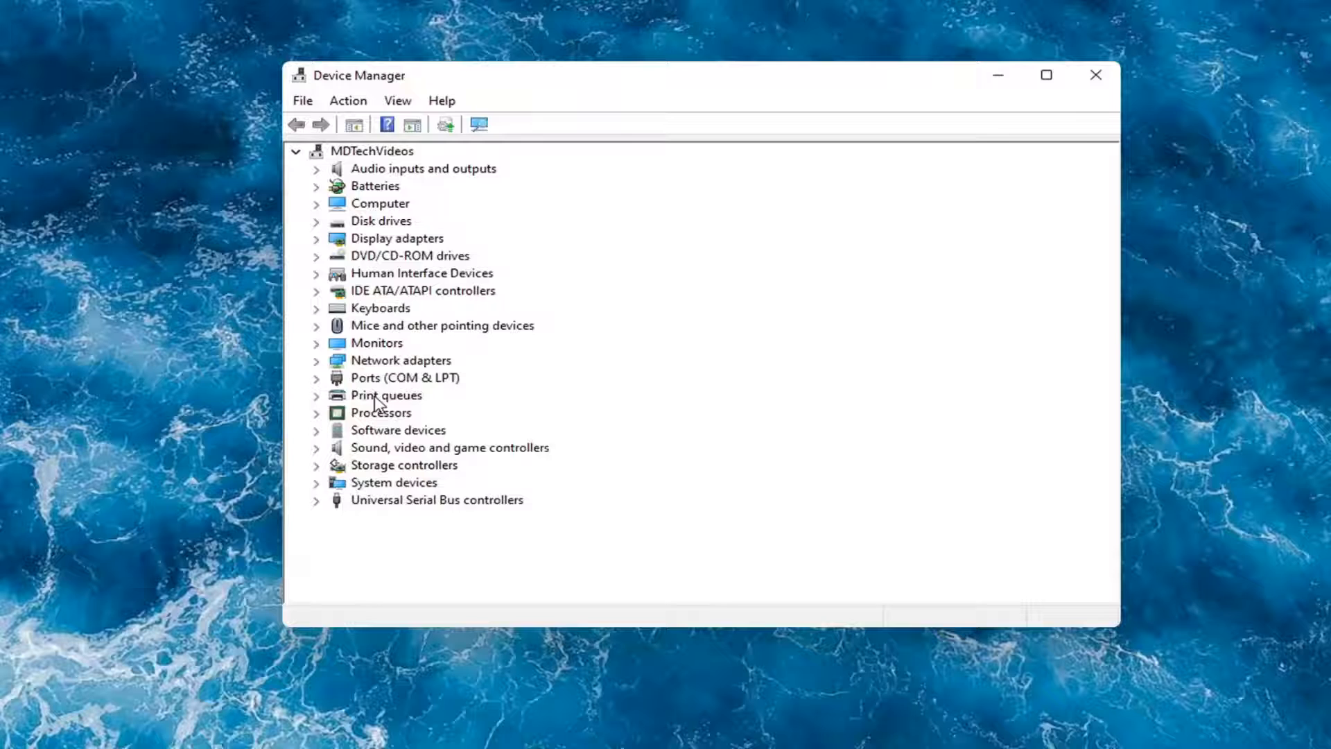
click(316, 394)
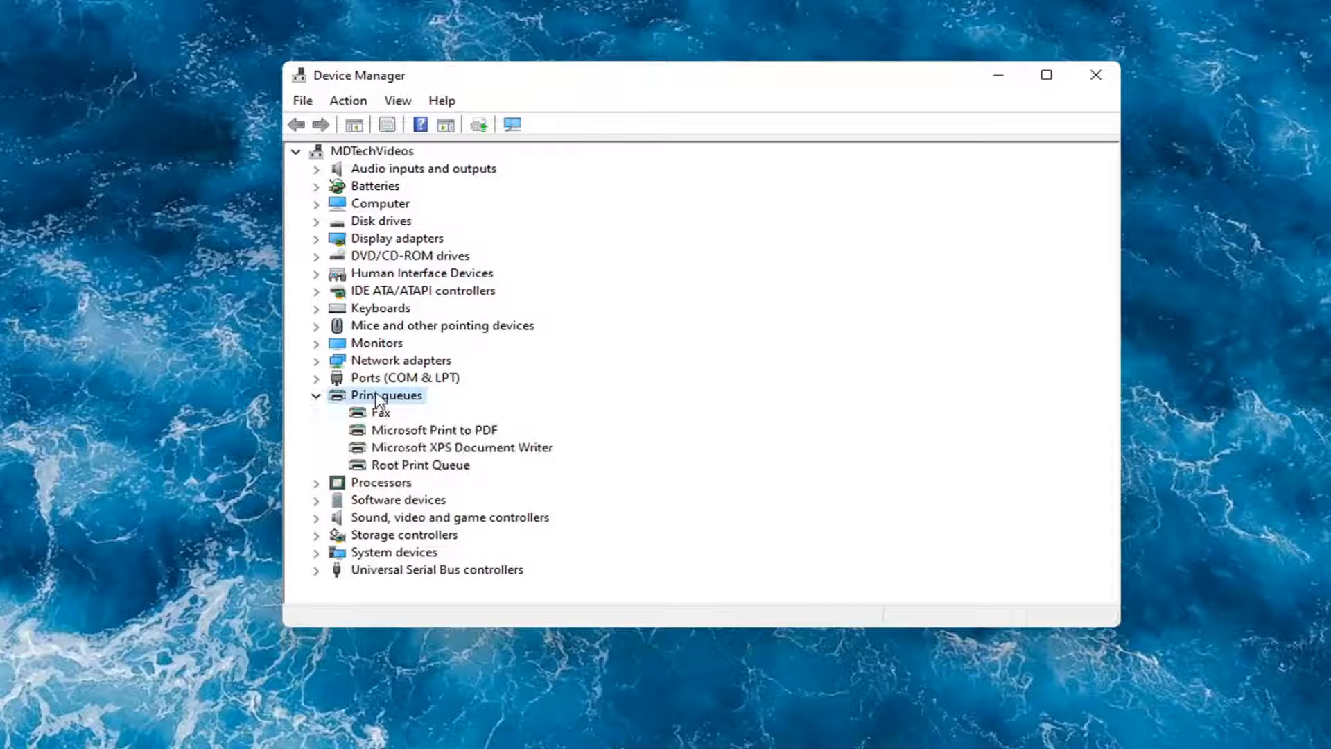
click(432, 430)
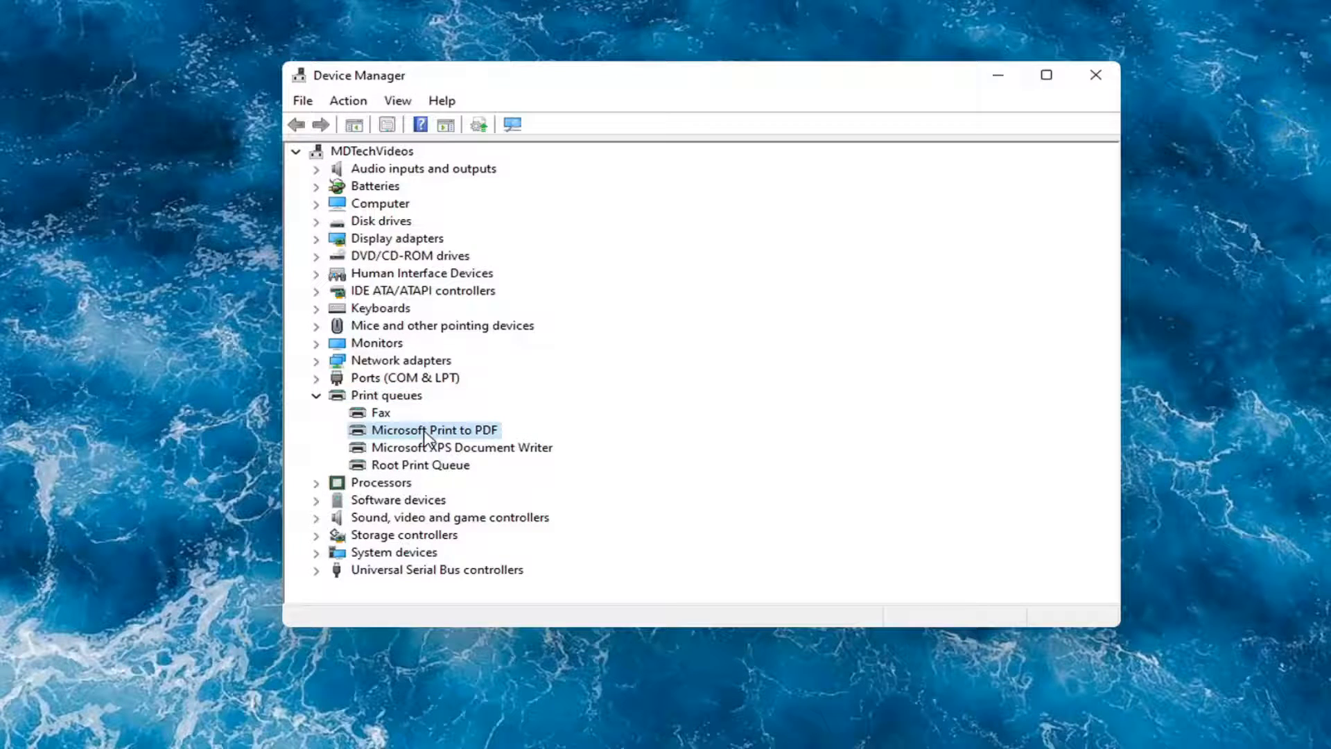
click(433, 430)
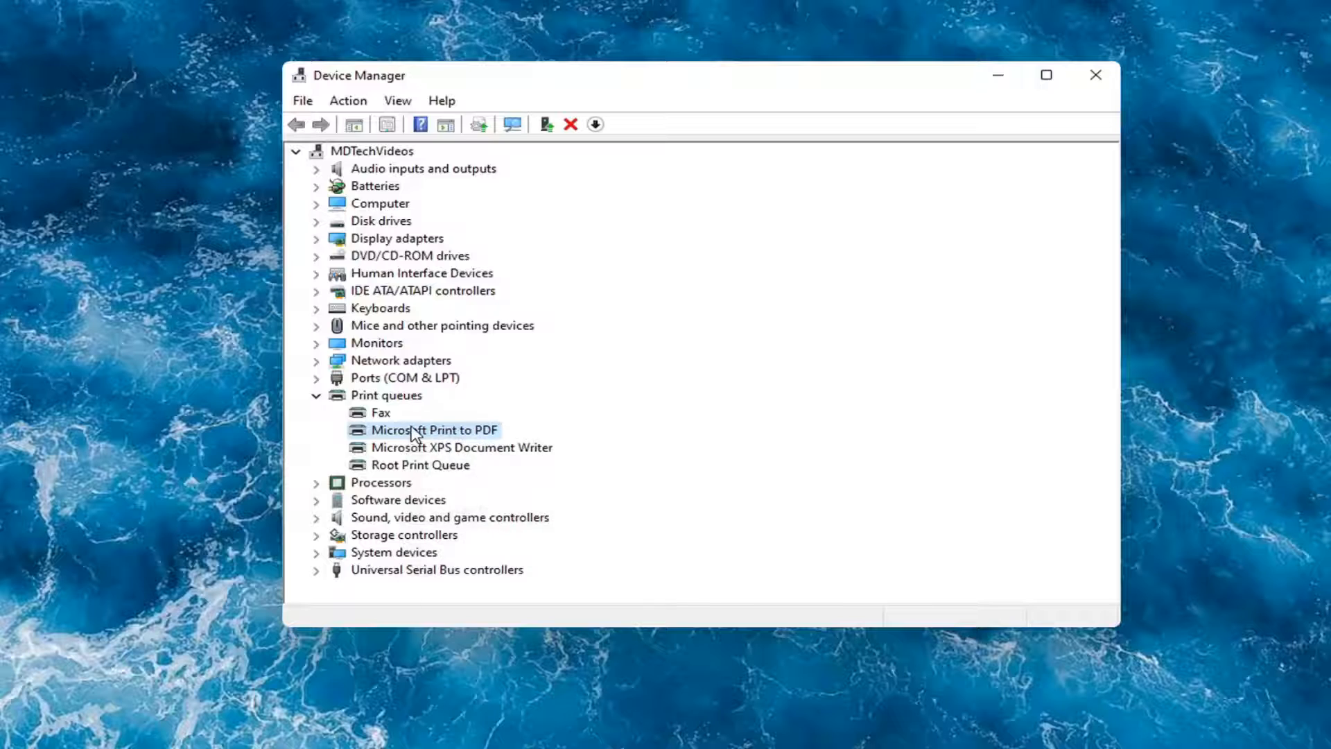
right_click(432, 430)
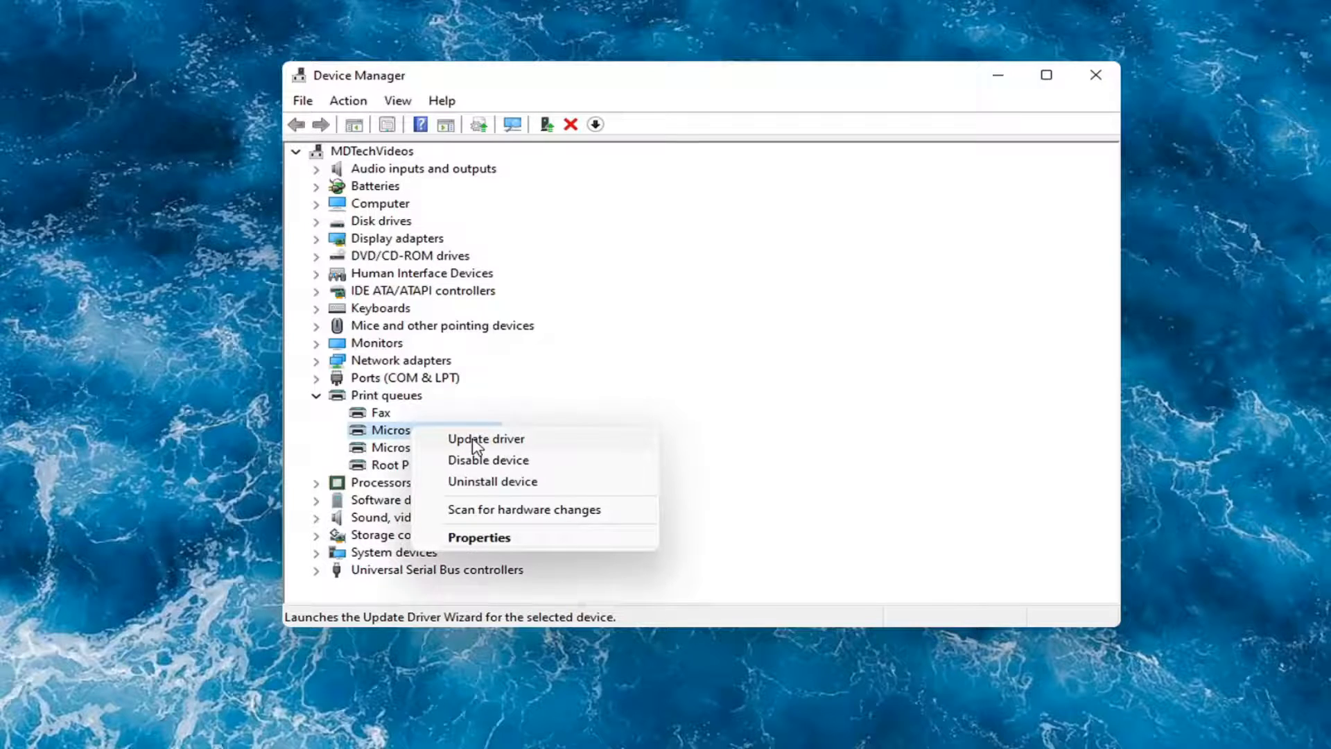
Auto-search a driver for Microsoft Print to PDF and dismiss the already-installed result
click(486, 439)
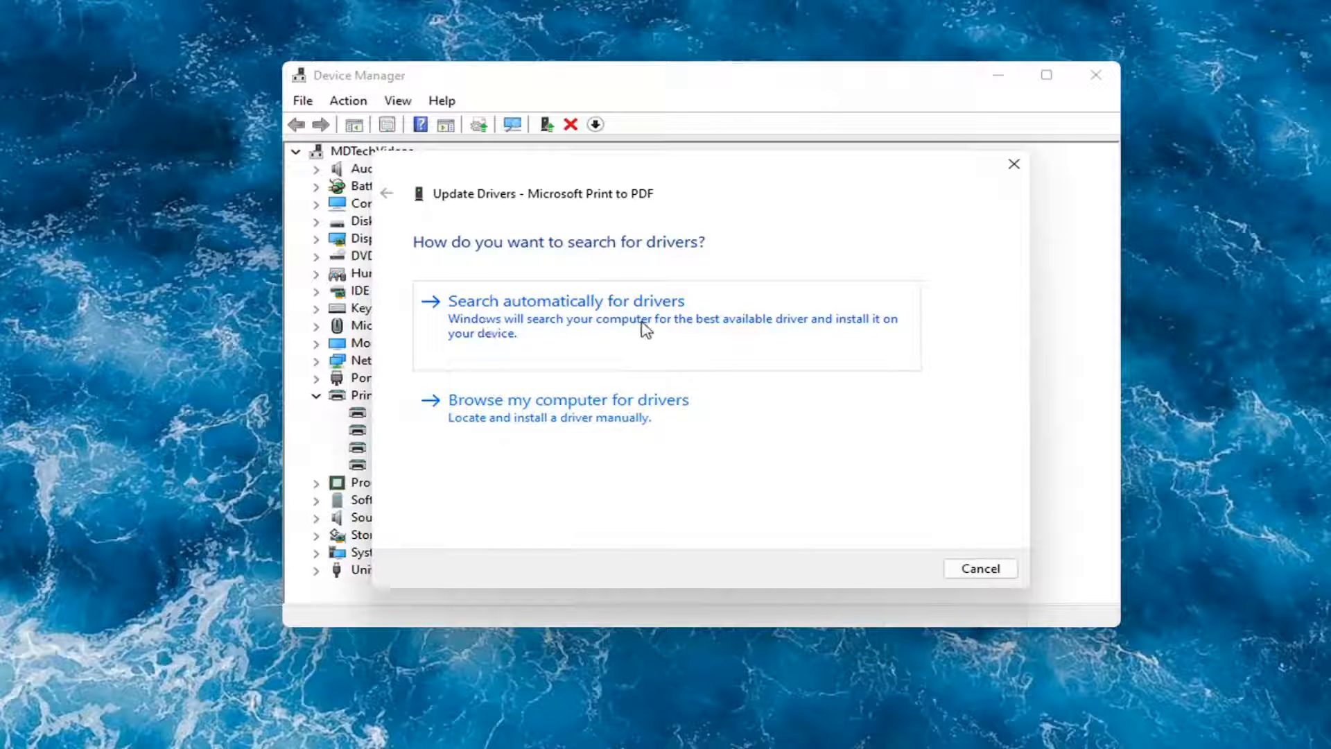
click(566, 300)
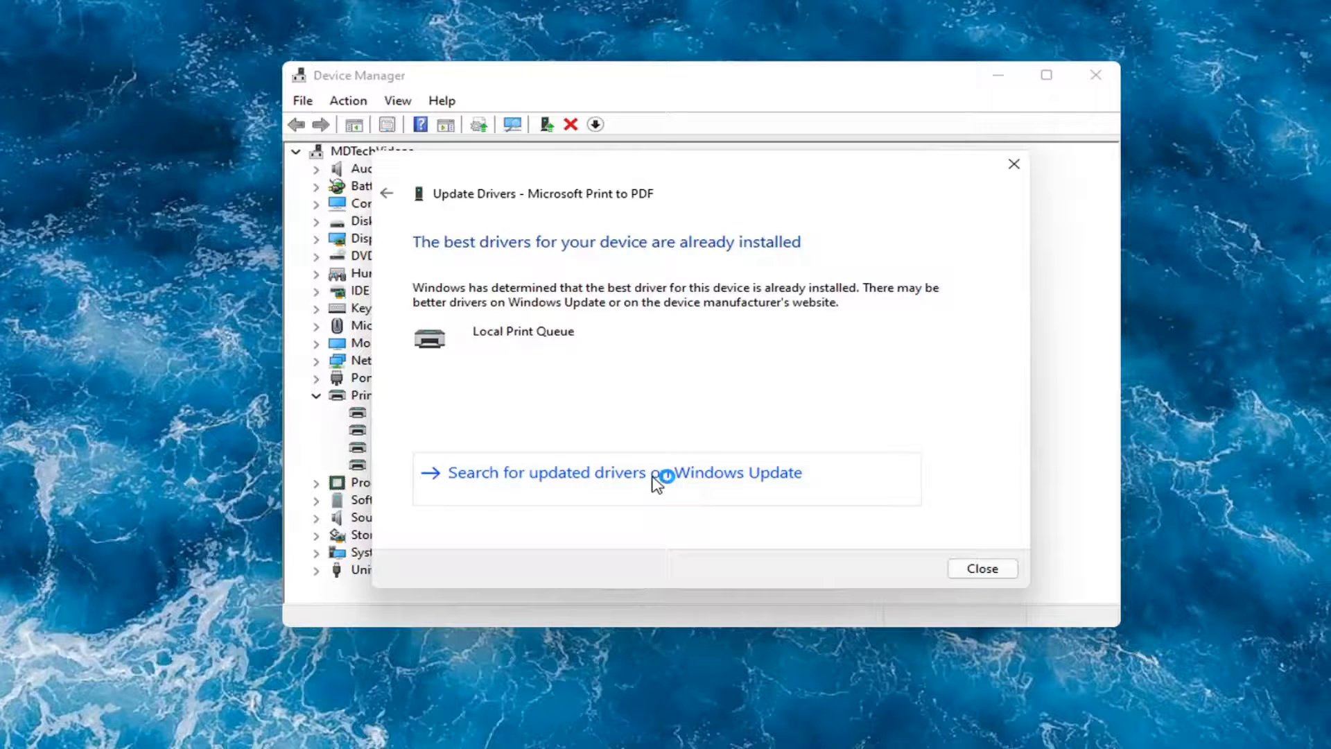
click(982, 568)
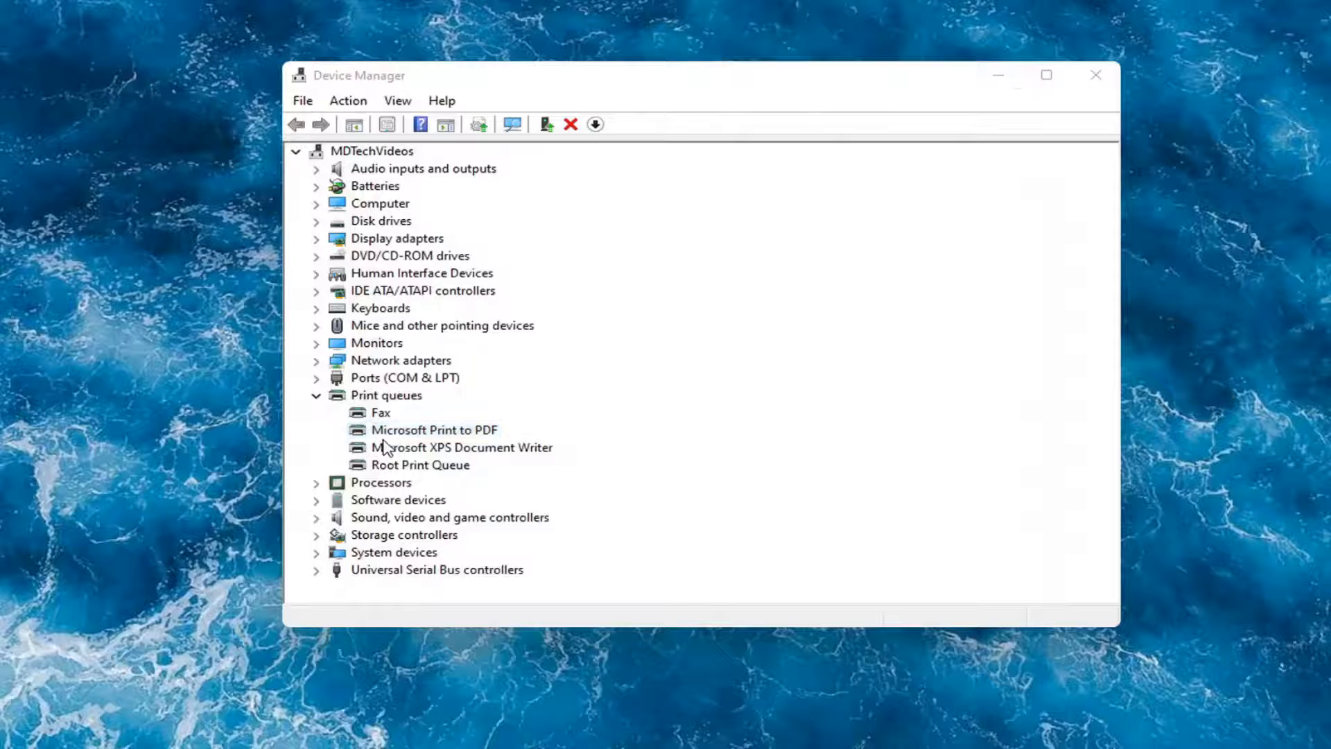
click(434, 430)
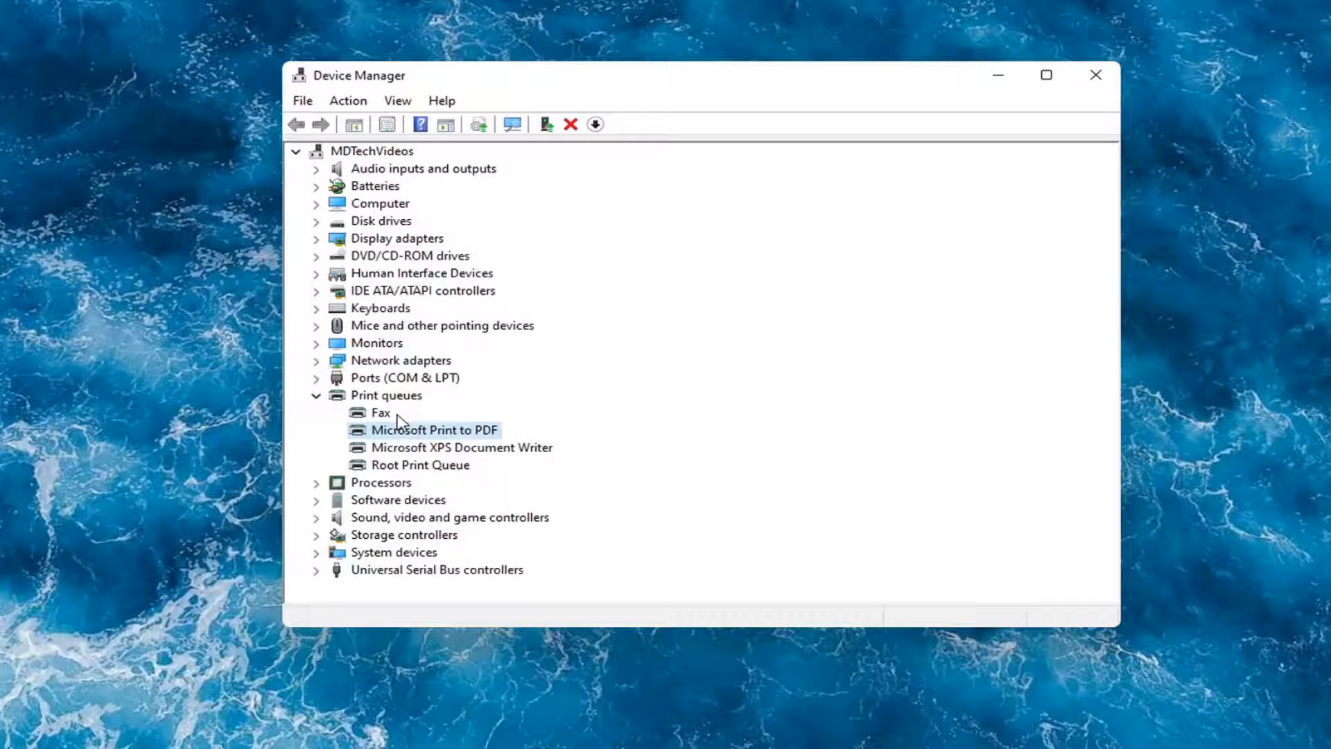
Manually pick and install the Local Print Queue driver for Microsoft Print to PDF
right_click(432, 429)
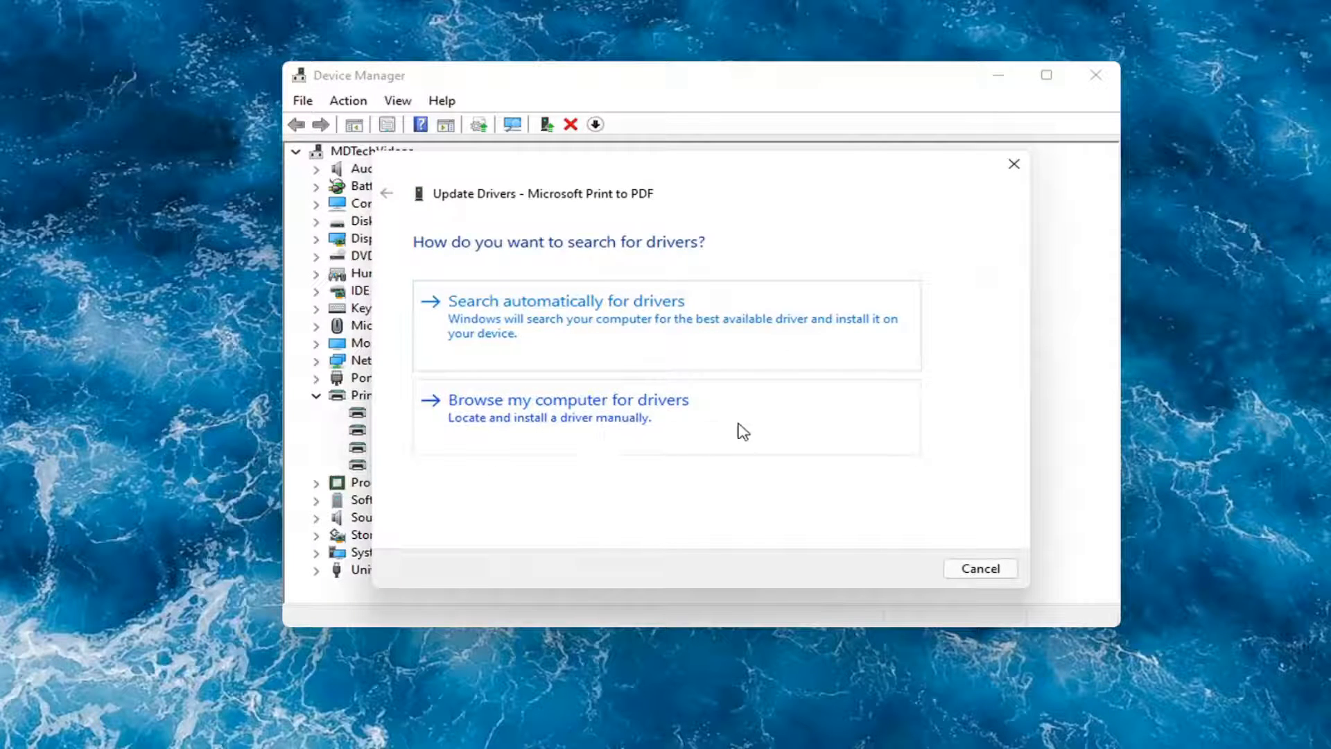
click(569, 399)
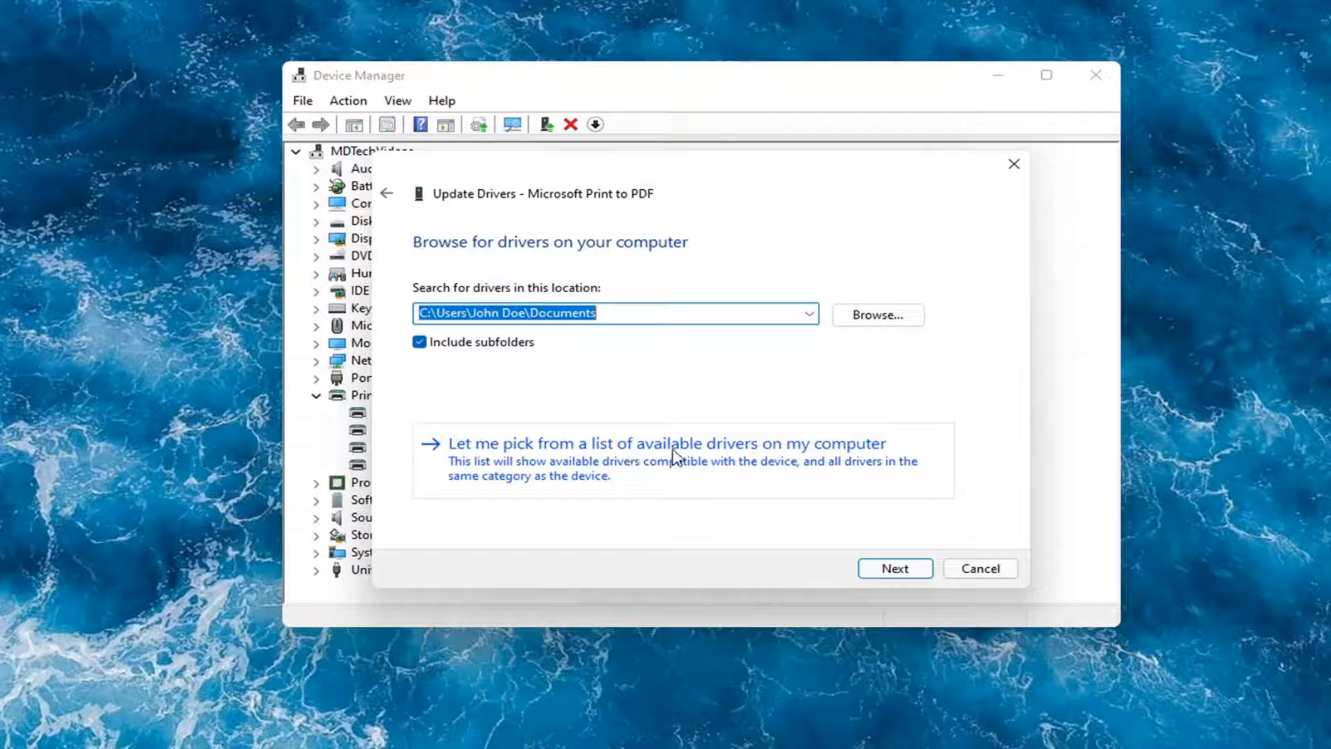
click(666, 442)
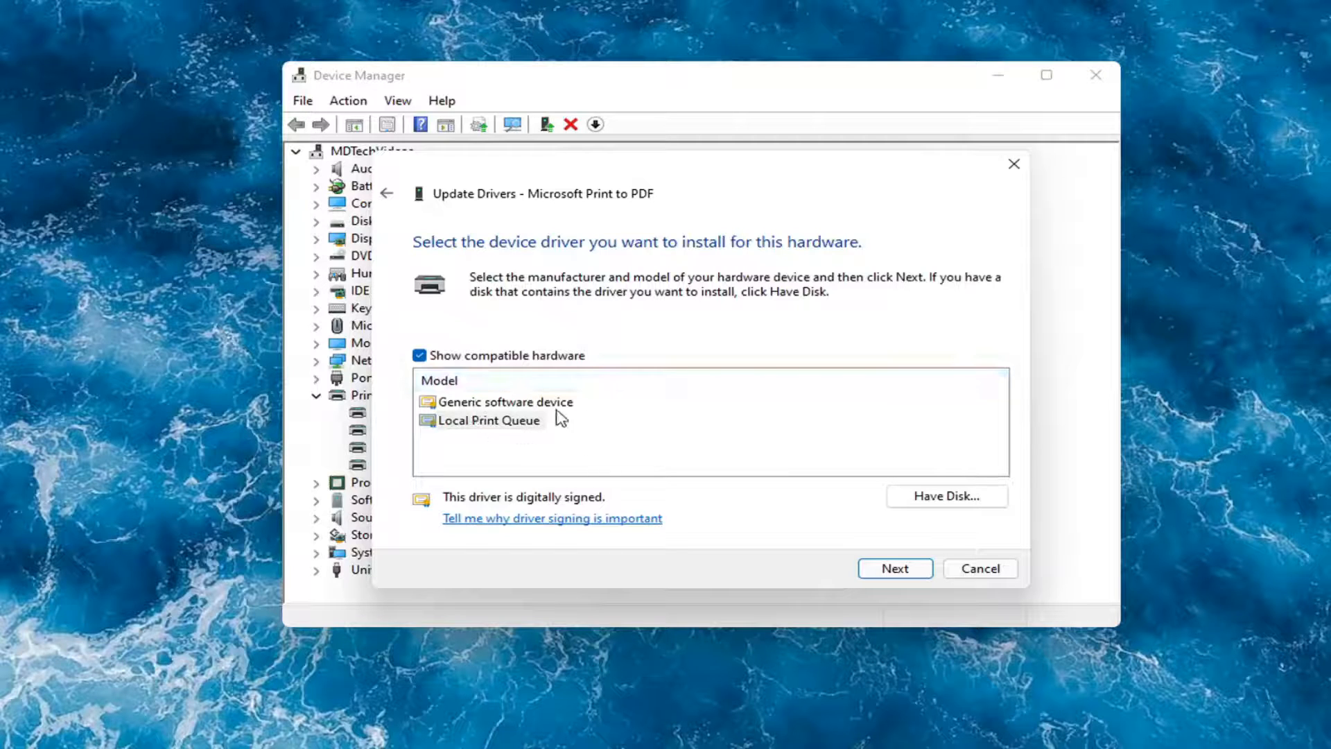
click(504, 402)
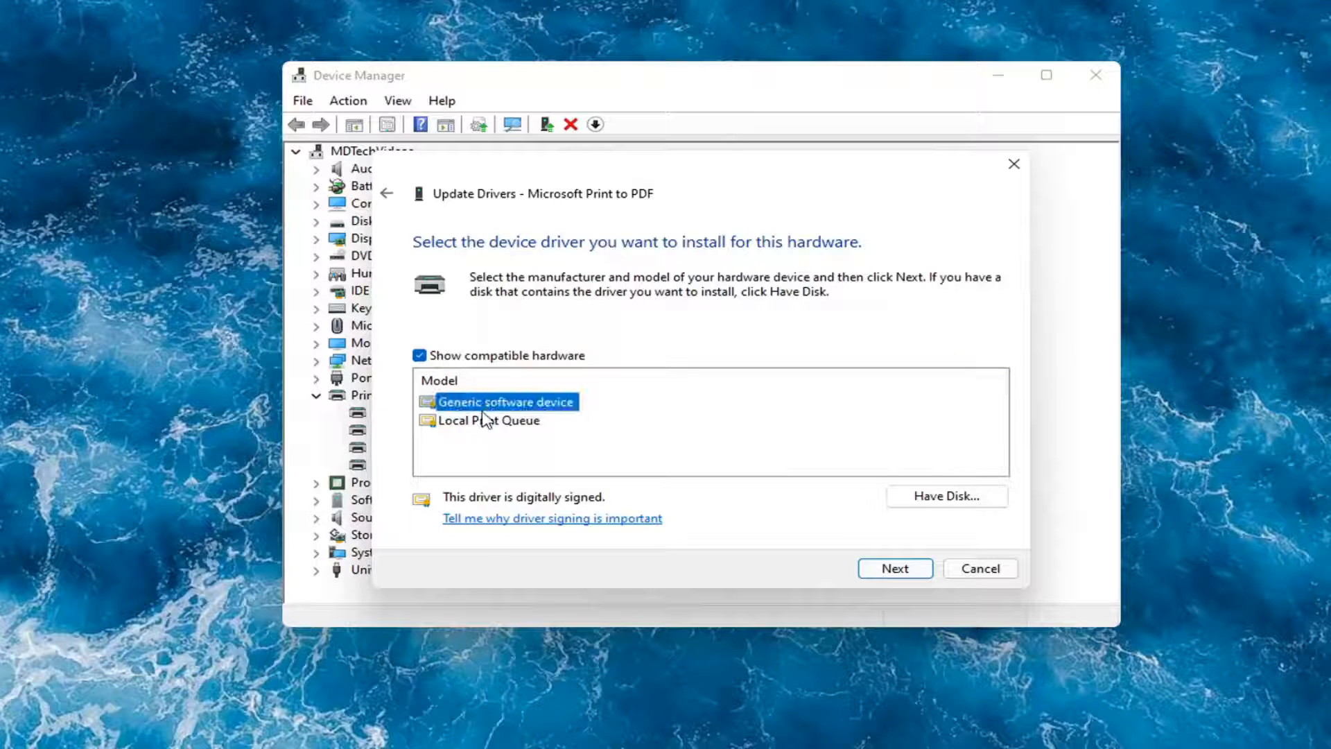
click(491, 420)
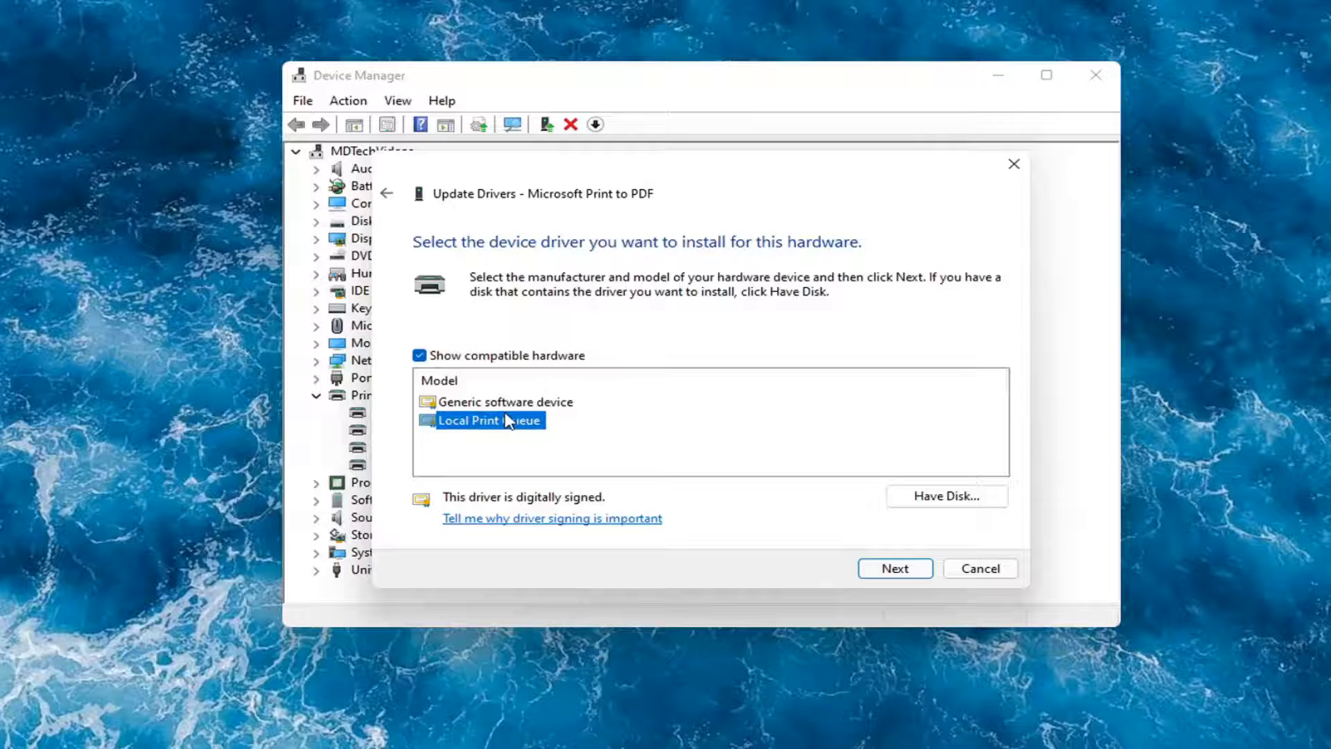
mouse_move(599, 424)
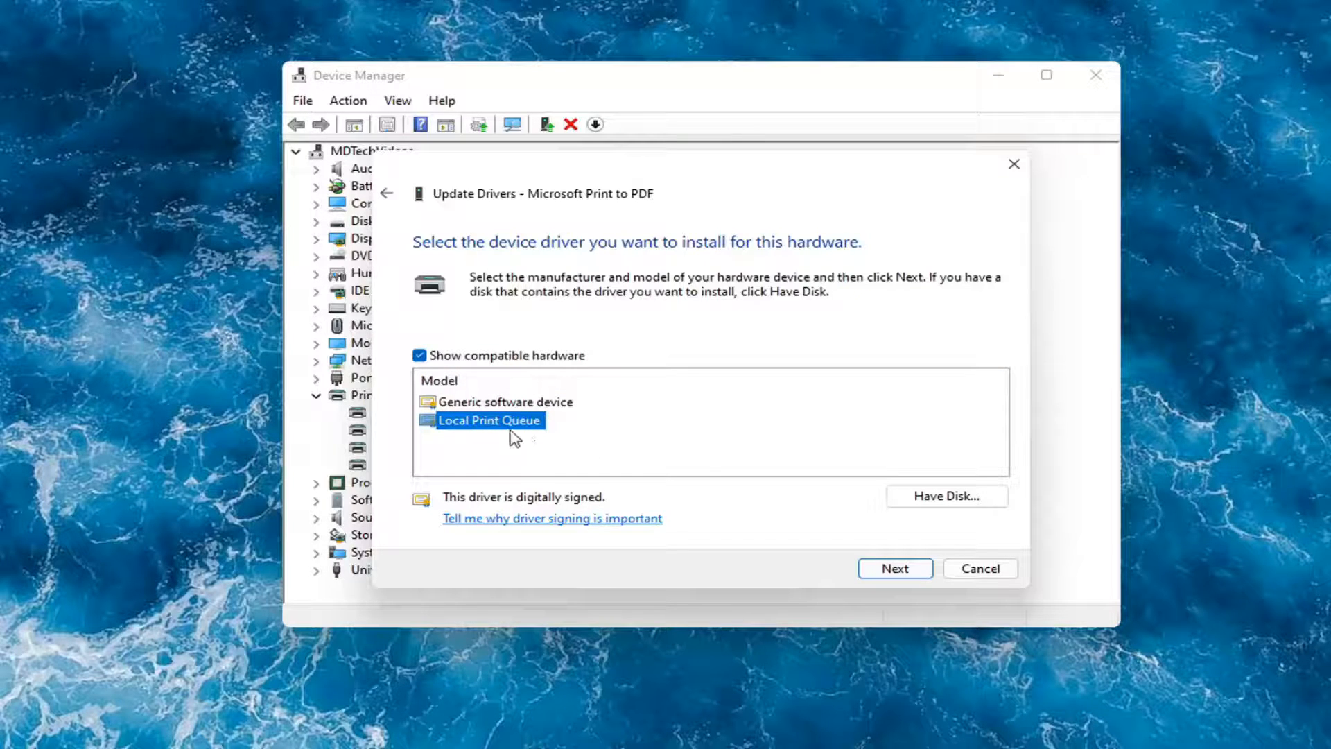
click(894, 568)
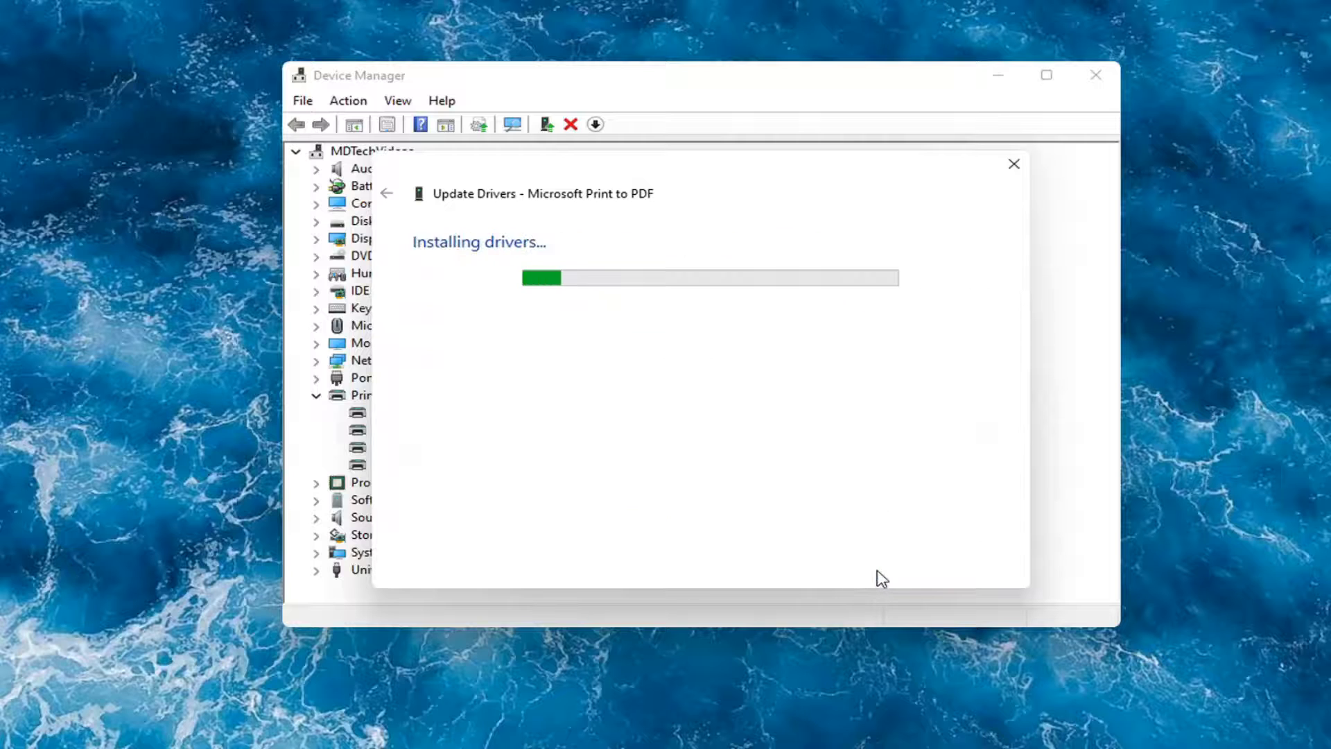